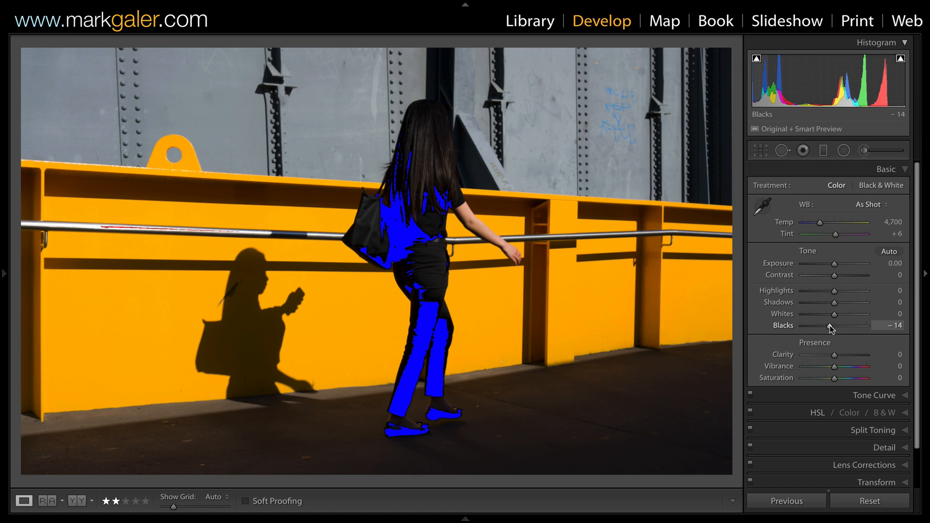
pyautogui.moveTo(725, 321)
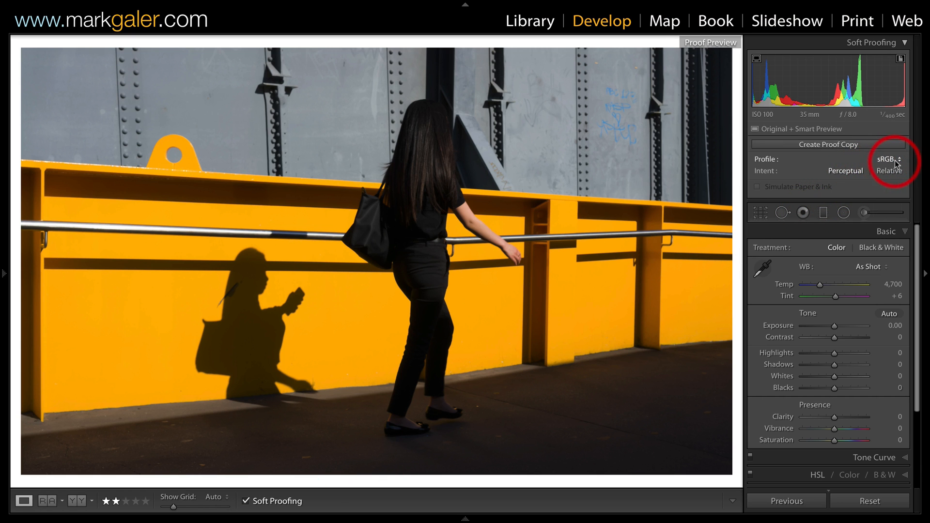
# - Pick sRGB from the Soft Proofing Profile dropdown
pyautogui.click(889, 159)
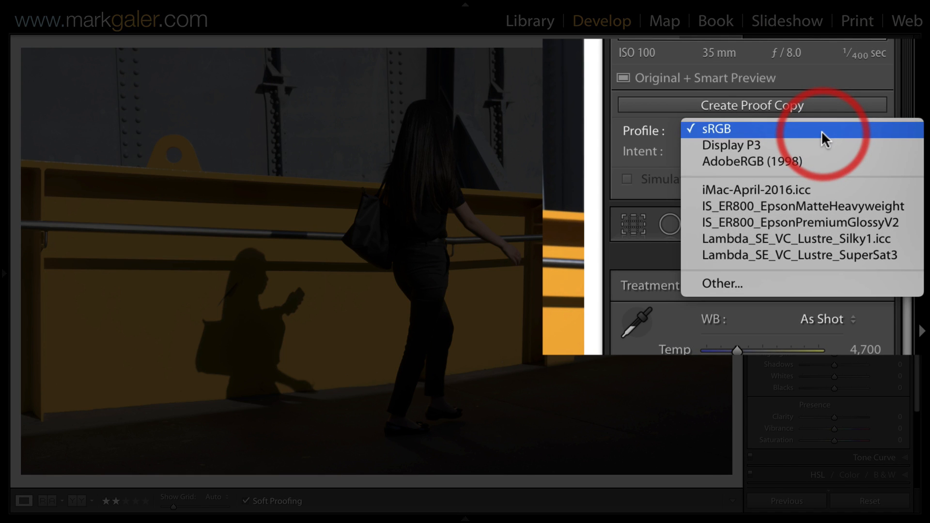
pyautogui.click(715, 129)
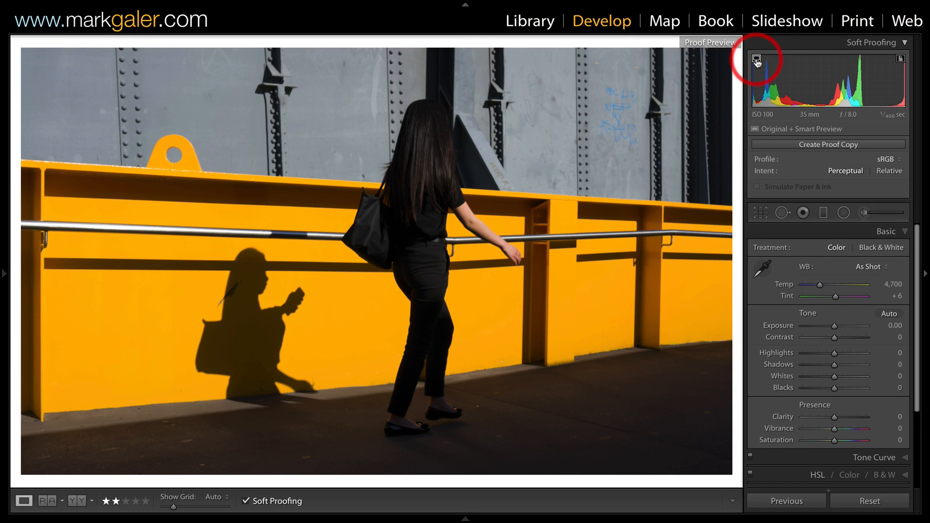
pyautogui.moveTo(756, 61)
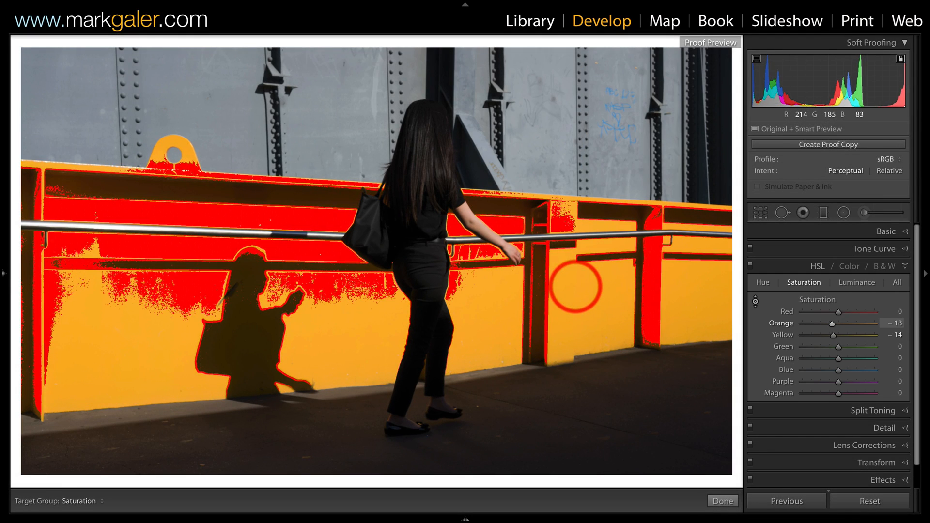
# - Desaturate the orange wall (Orange −18, Yellow −14), create a proof copy, and view it in Library
pyautogui.click(827, 144)
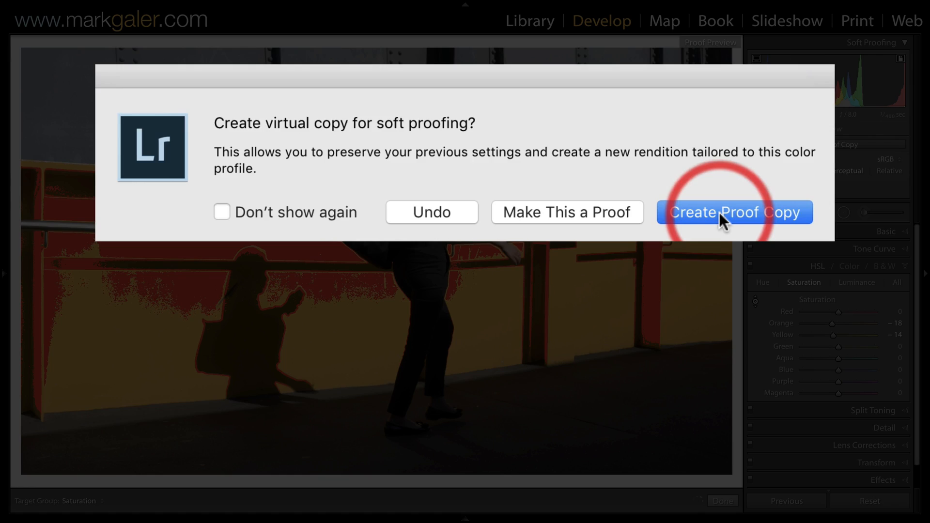
pyautogui.click(734, 211)
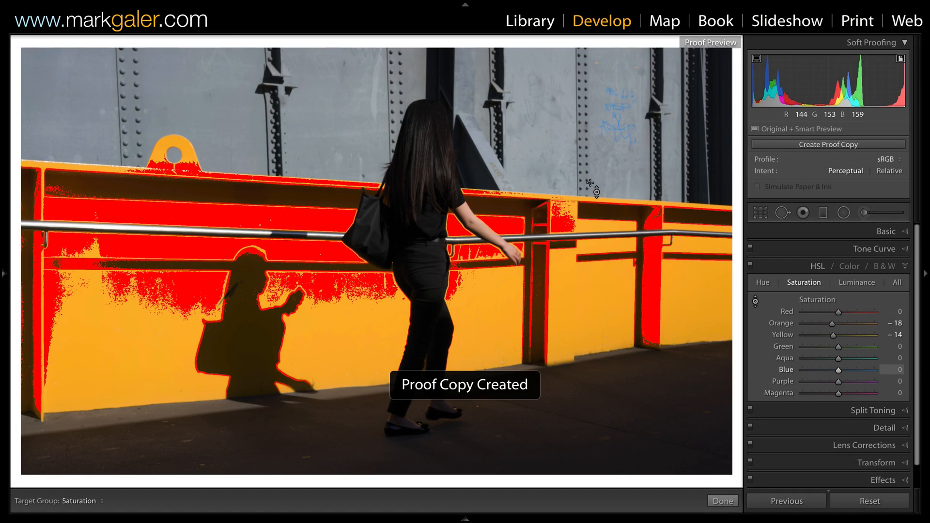
pyautogui.click(528, 21)
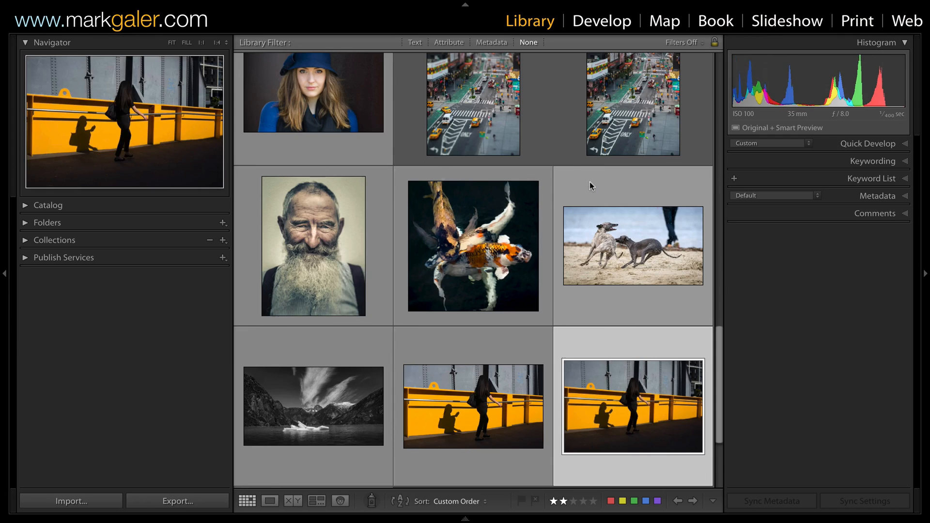